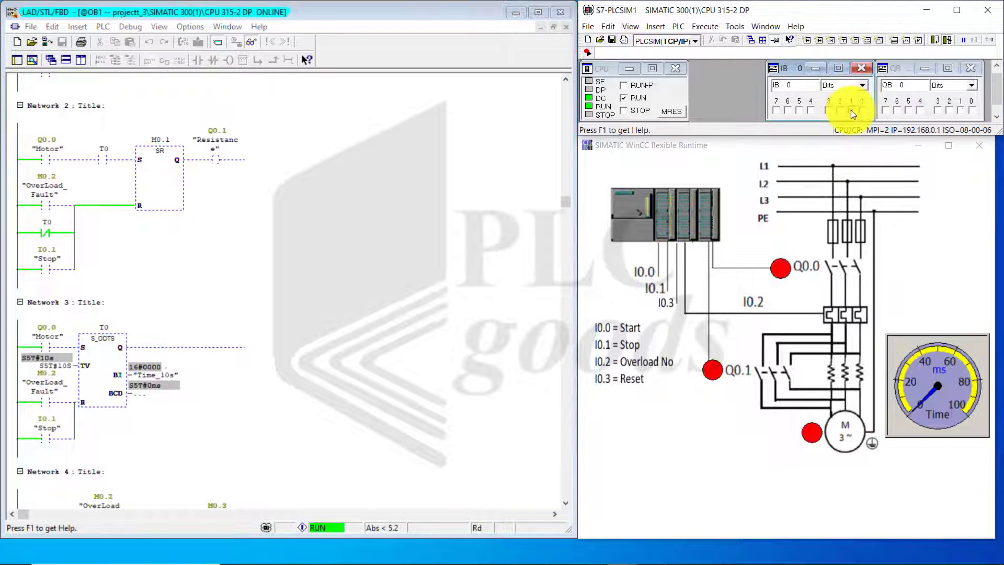
- Set Stop I0.1, pulse Start I0.0, and watch Q0.0, then Q0.1 after the 10 s timer
click(853, 111)
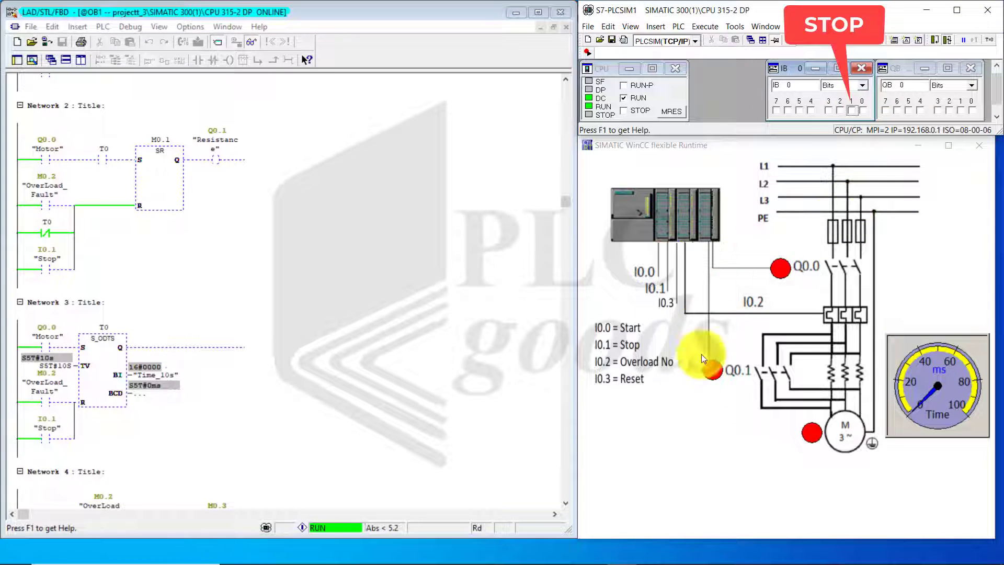
mouse_move(765, 255)
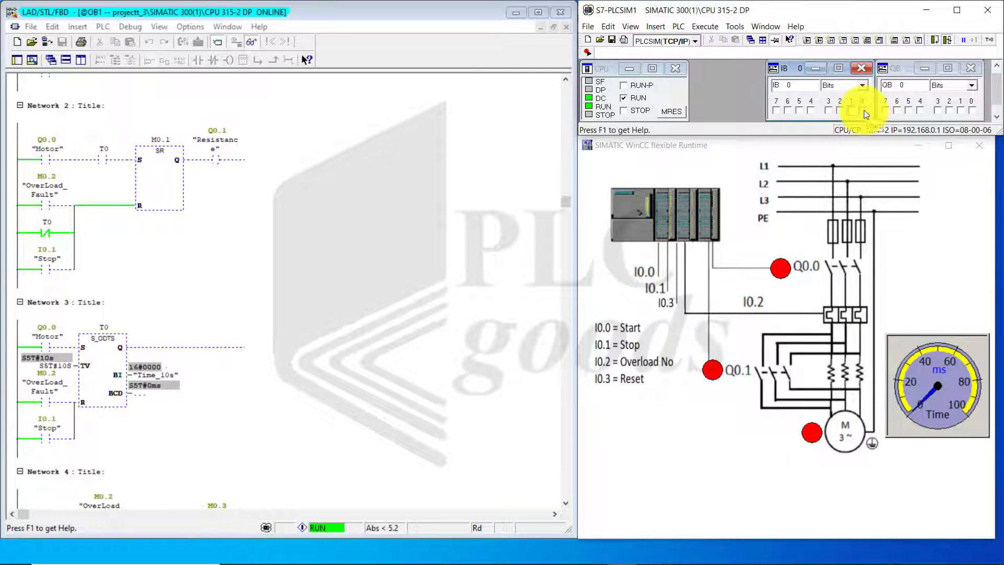
click(853, 111)
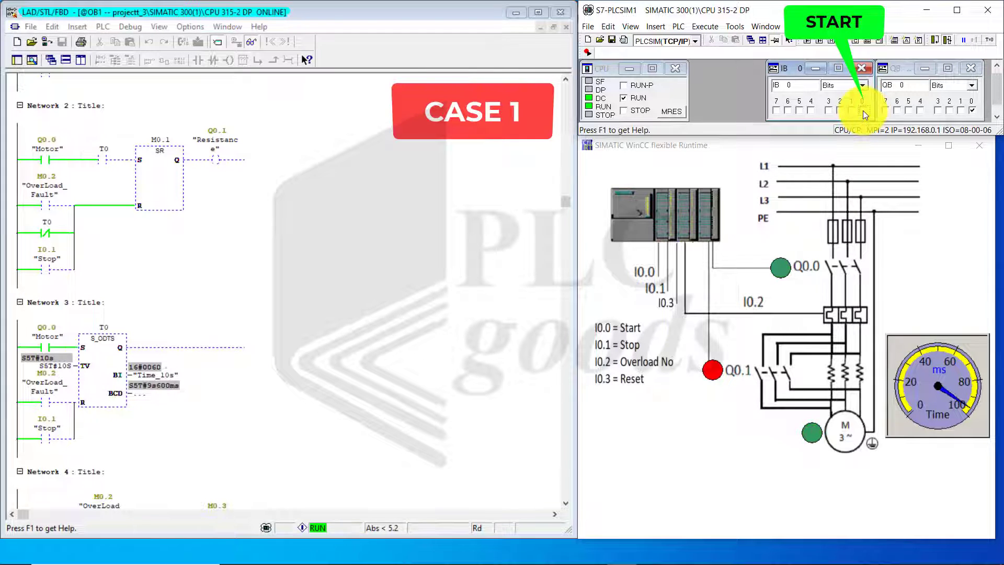
click(864, 110)
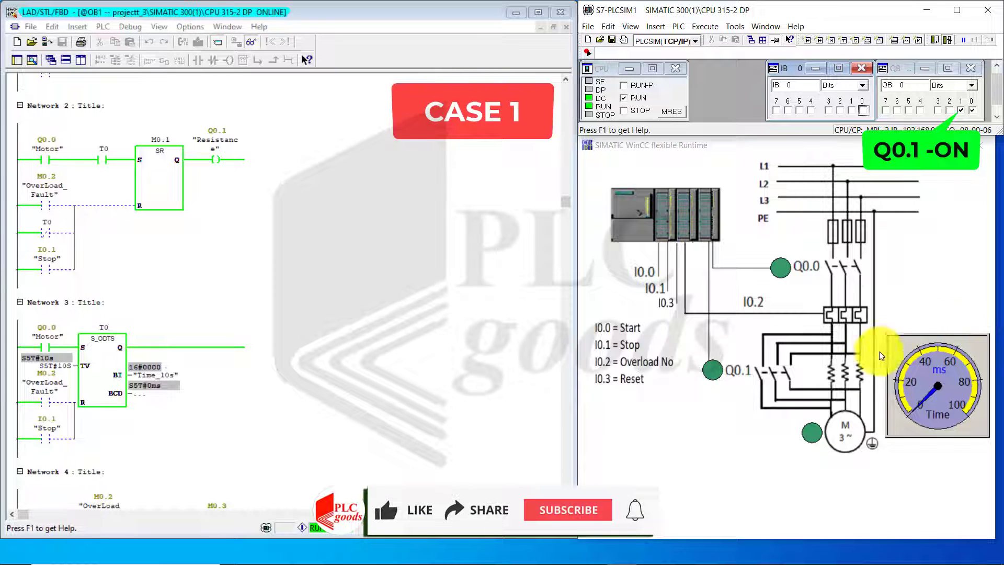
click(386, 510)
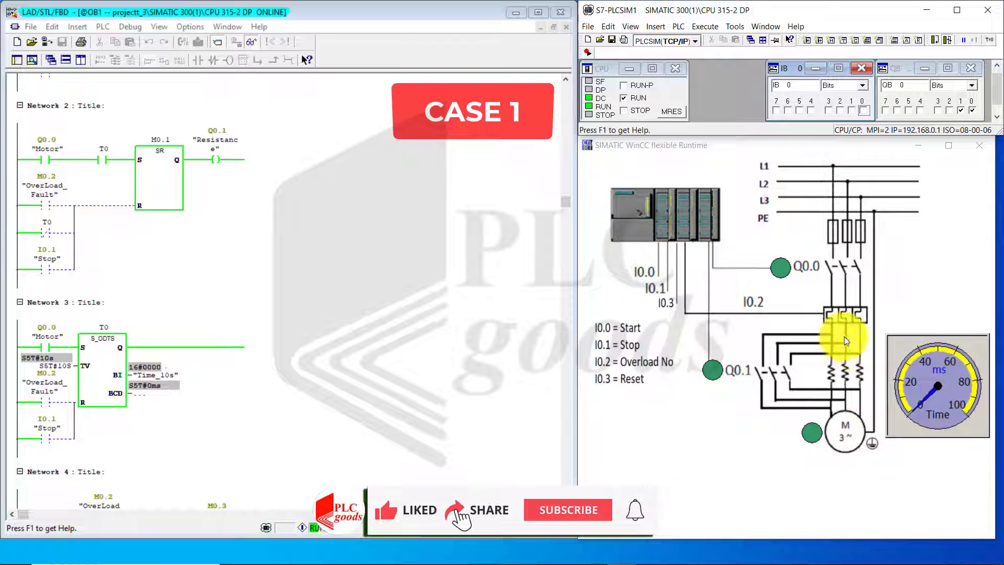
click(568, 510)
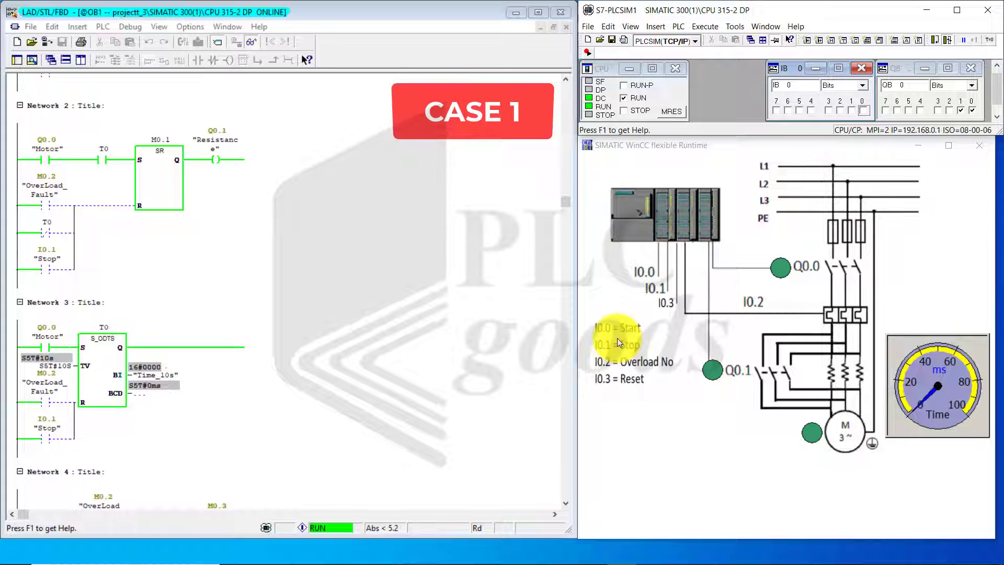
mouse_move(846, 265)
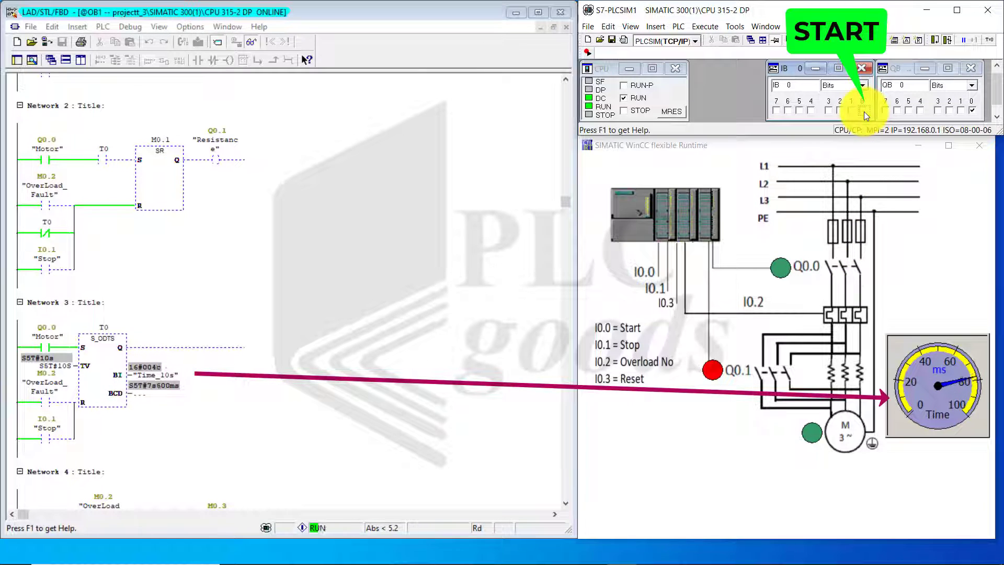
- Release Start I0.0 and Stop I0.1 mid-delay so Q0.0 drops out and T0 resets
click(862, 111)
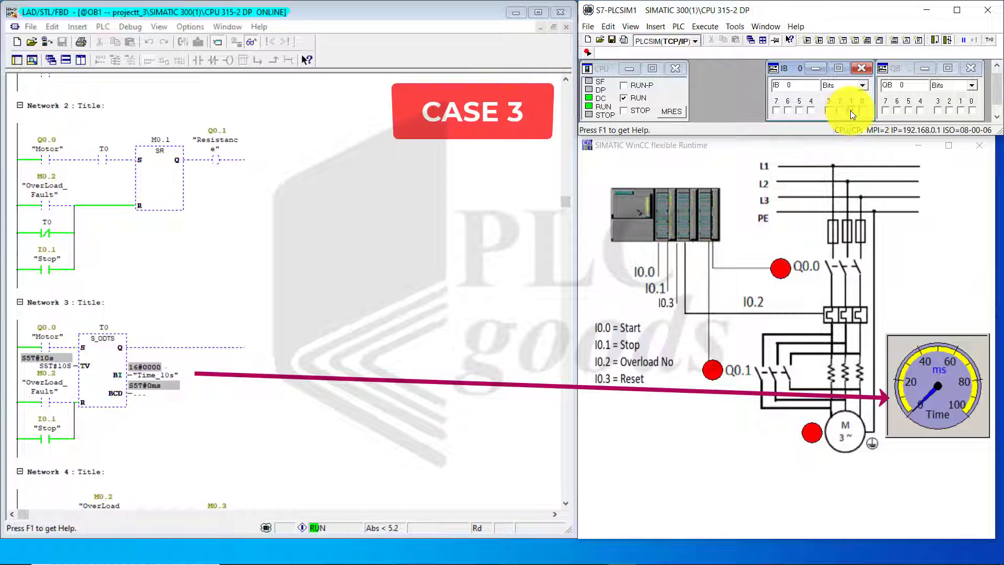
click(852, 111)
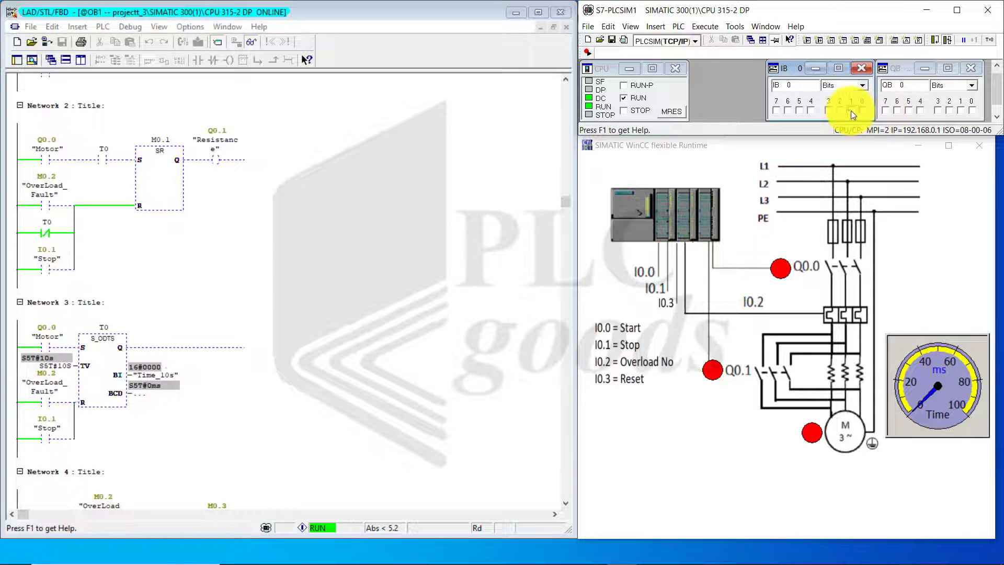
- Toggle the IB0 input bit so Overload_Fault M0.2 latches with both outputs off
click(862, 110)
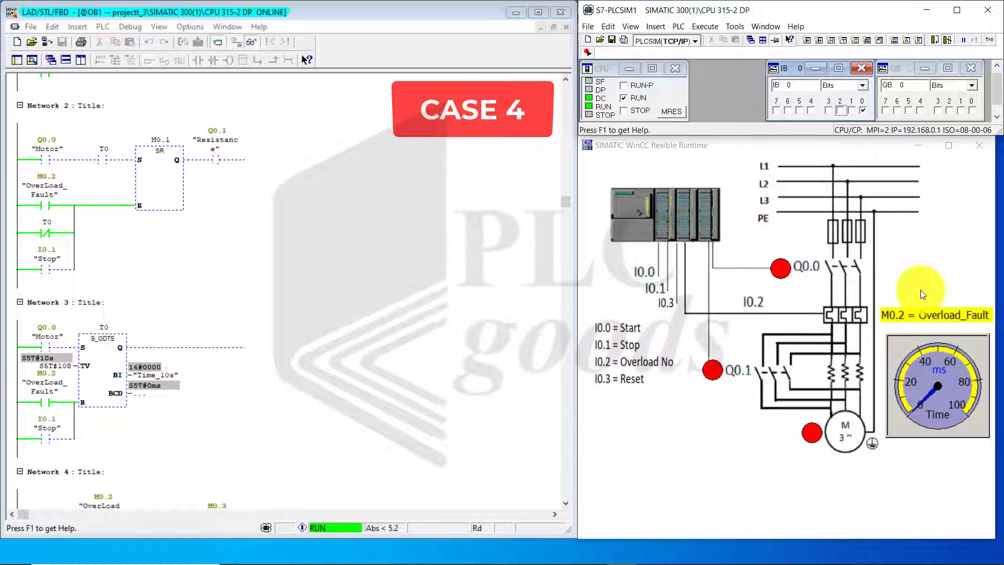
mouse_move(920, 292)
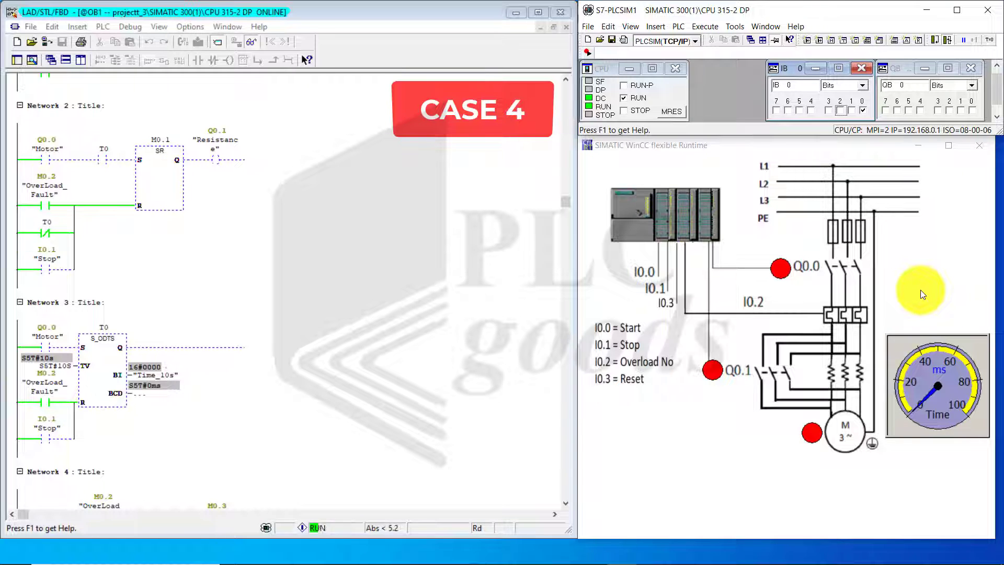
mouse_move(921, 291)
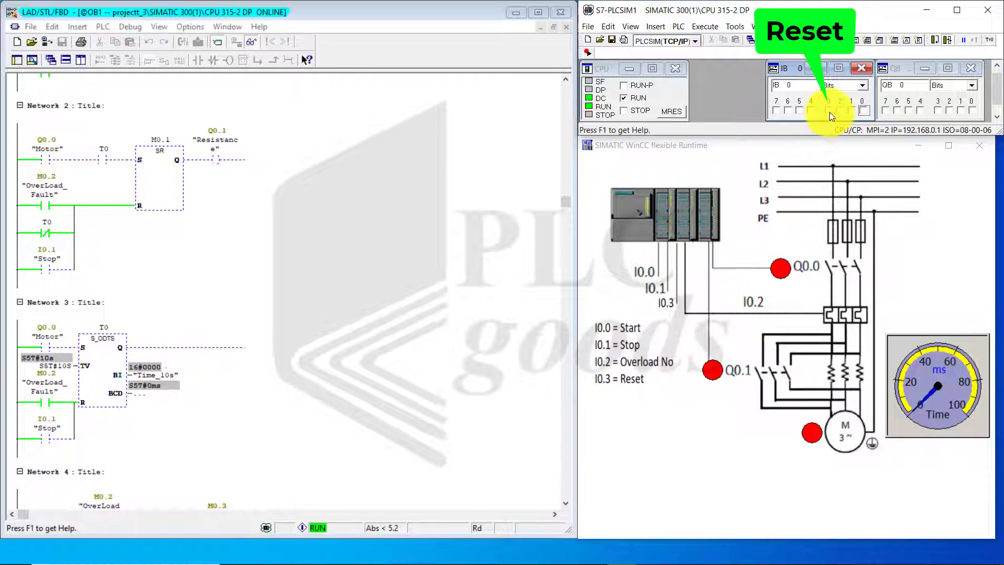
- Switch on Reset input I0.3 to clear the Overload_Fault flag M0.2
click(830, 112)
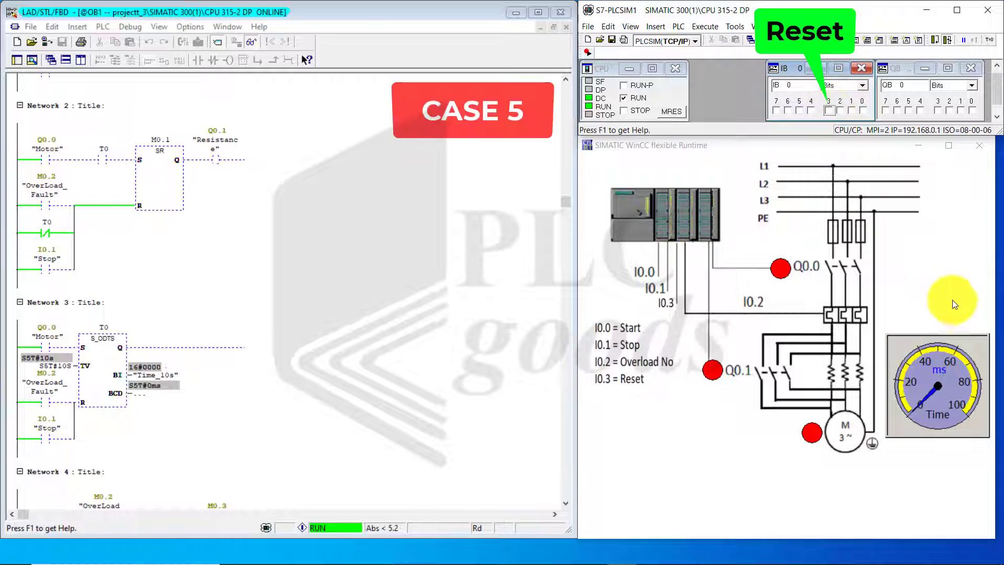
mouse_move(955, 304)
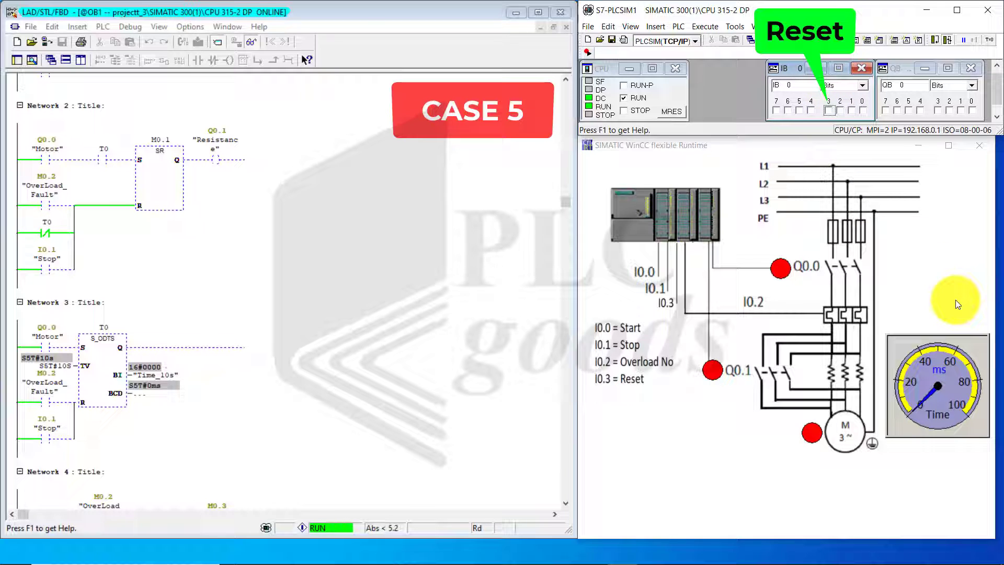
mouse_move(946, 313)
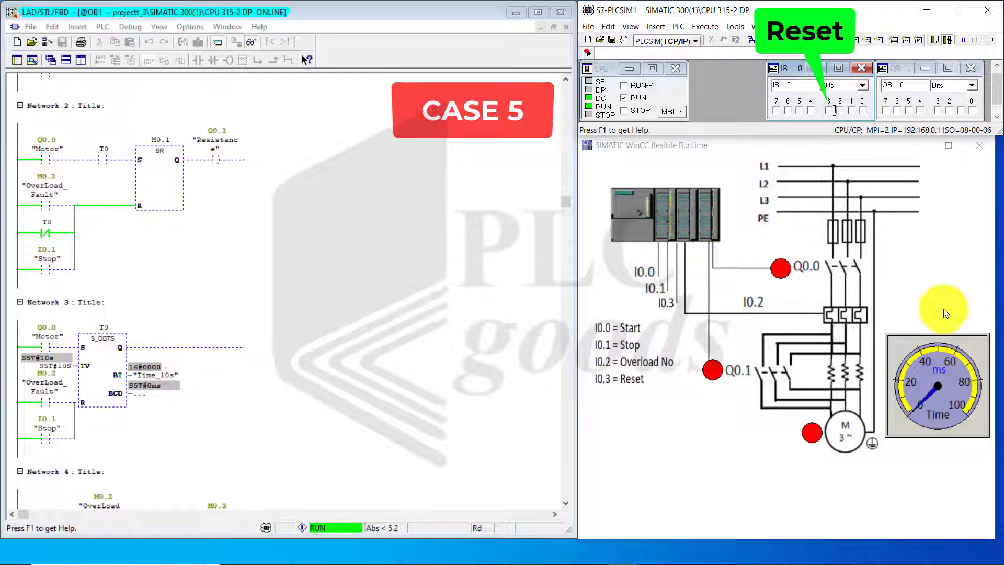
mouse_move(911, 311)
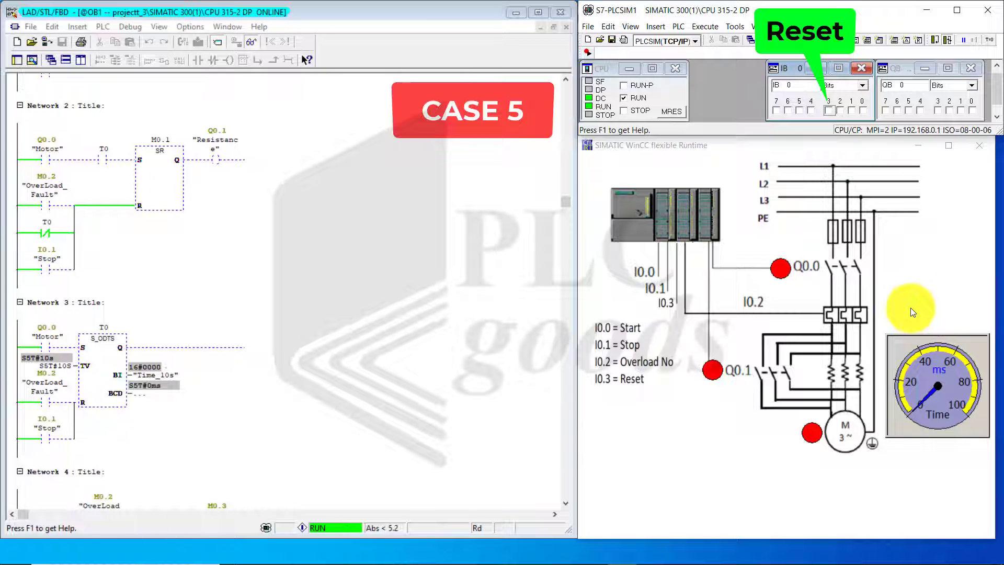